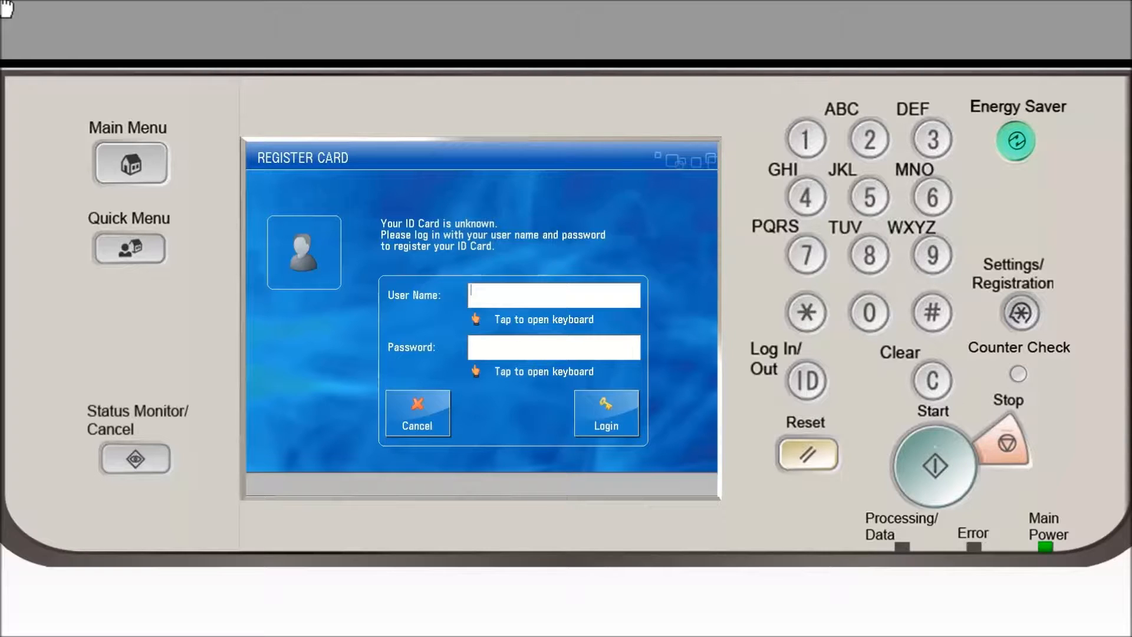
click(553, 295)
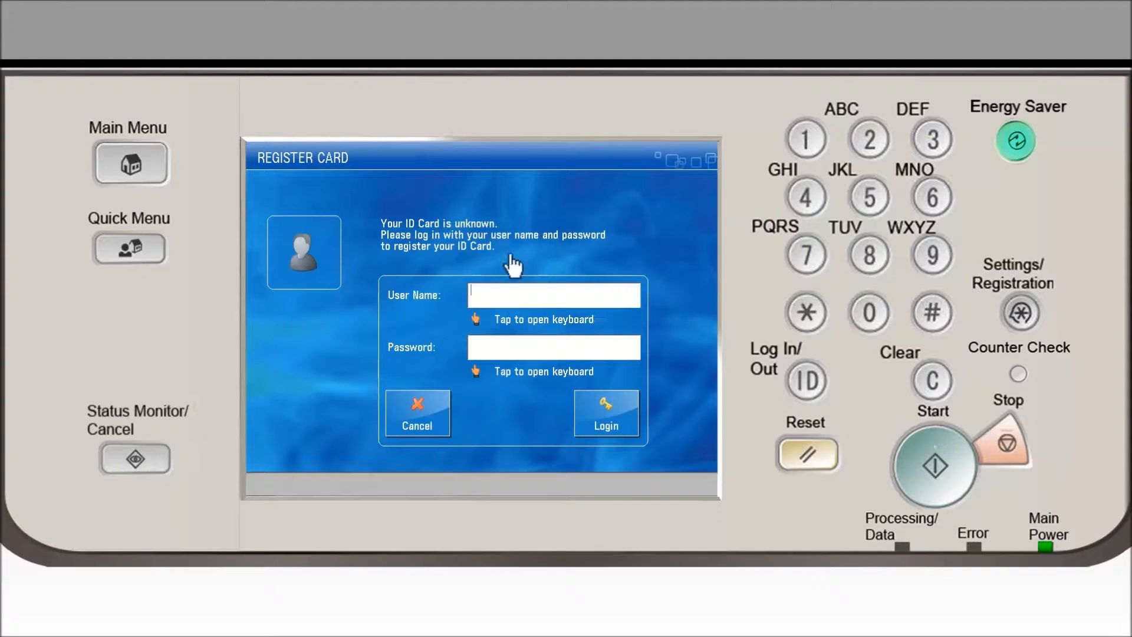
click(553, 295)
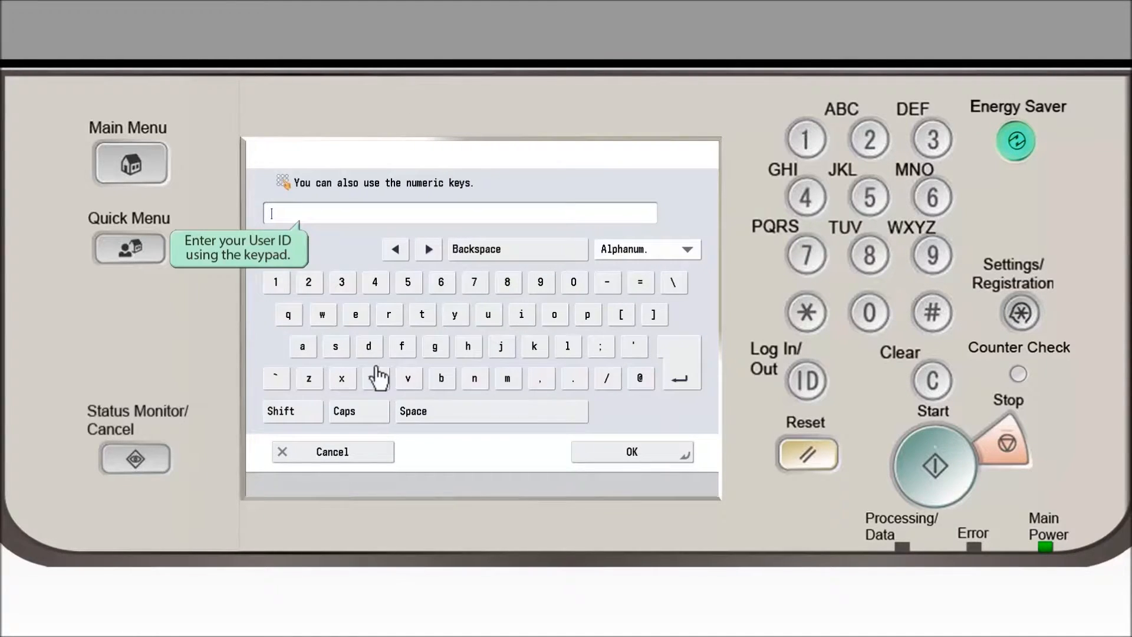
text(c73670)
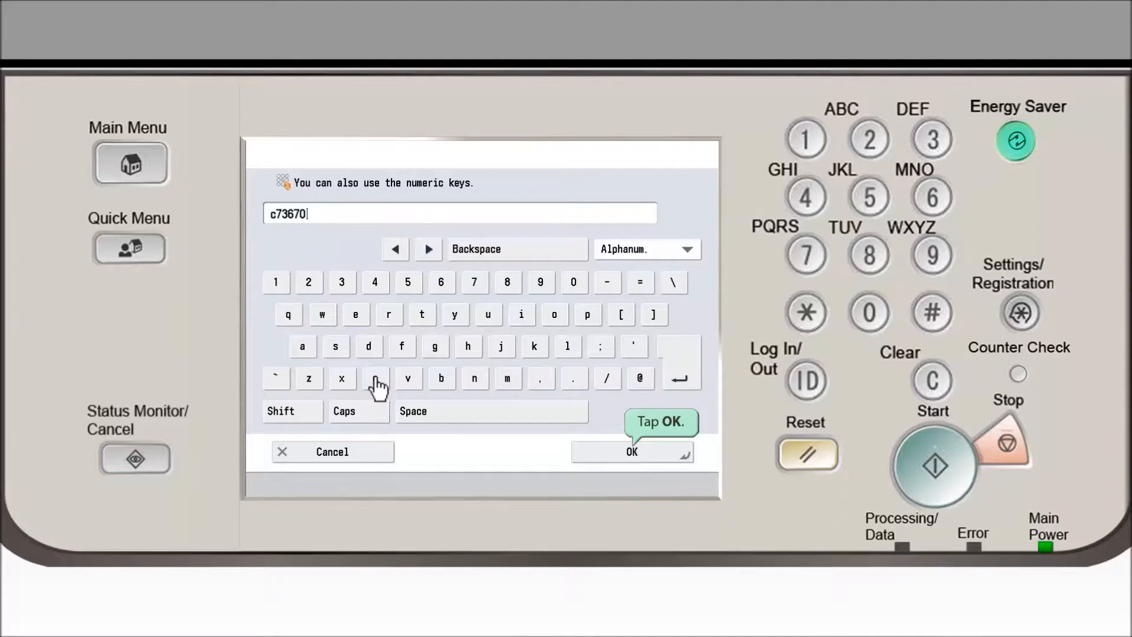
click(630, 451)
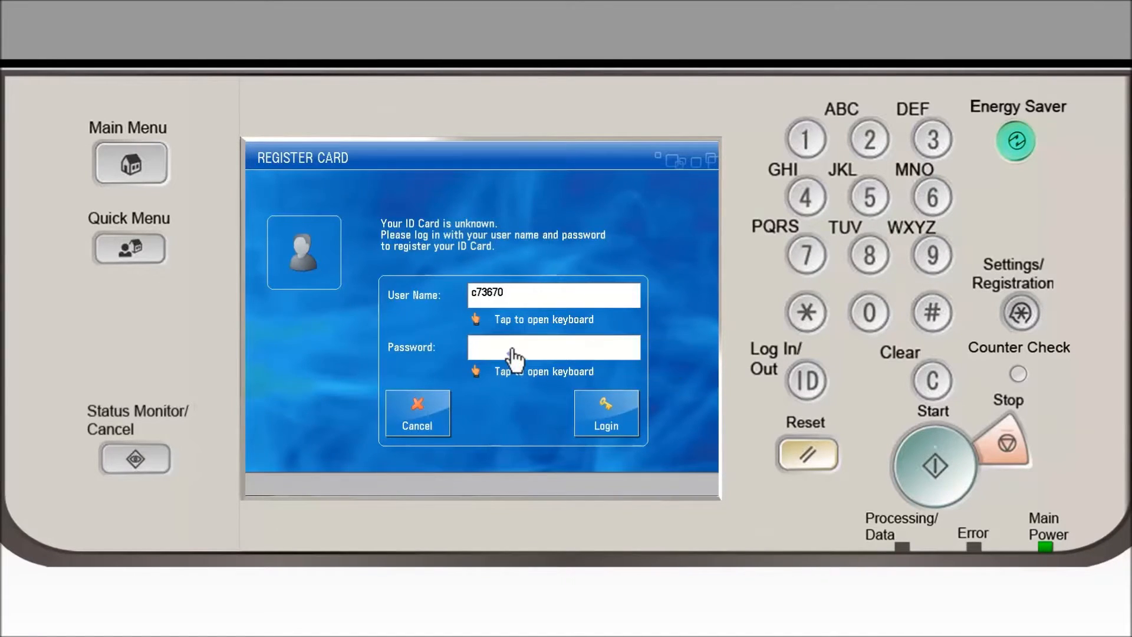
click(553, 348)
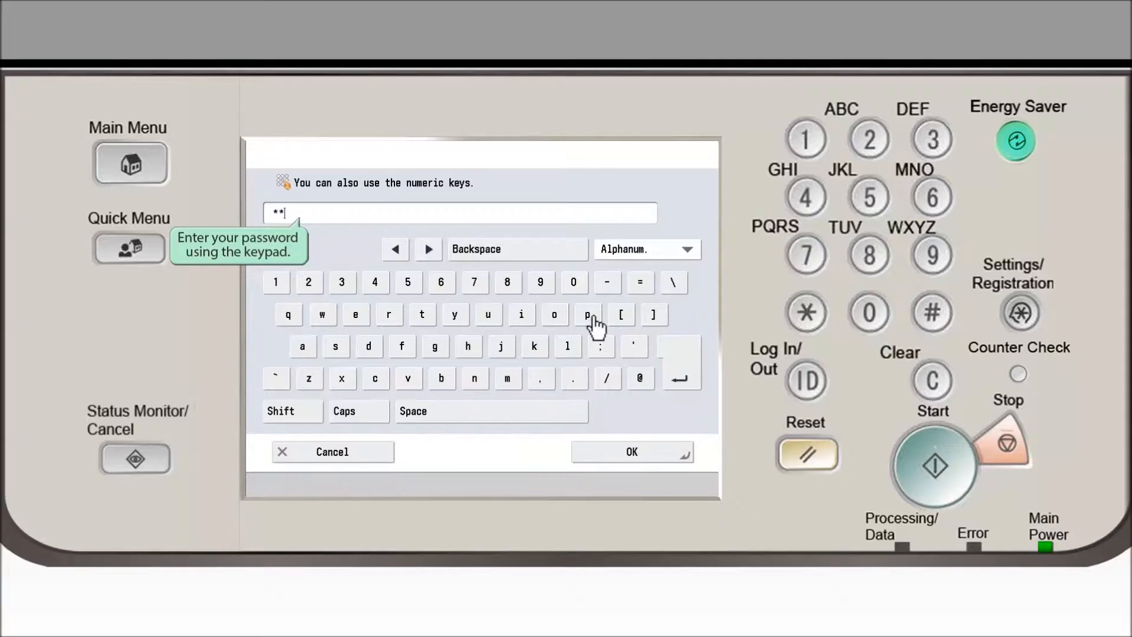
click(587, 314)
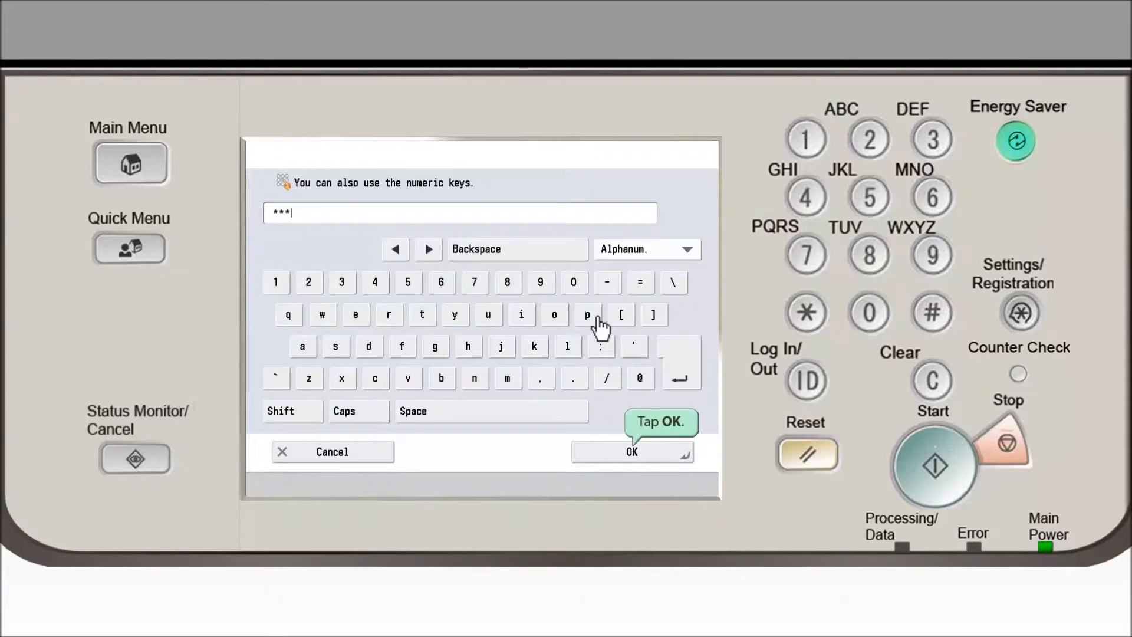
click(631, 451)
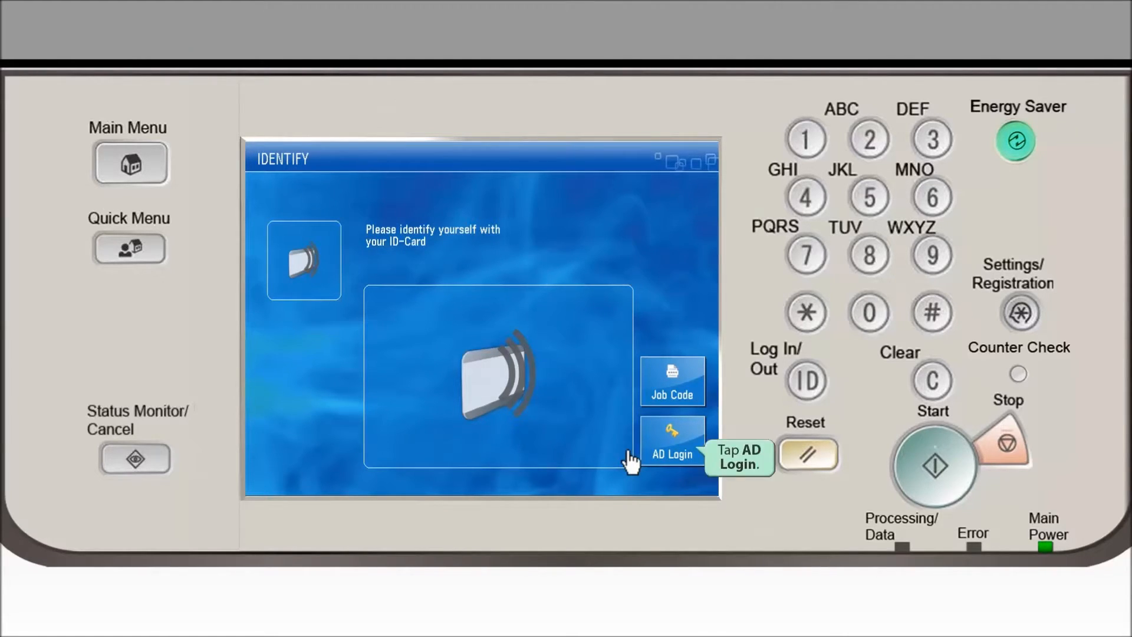
click(671, 440)
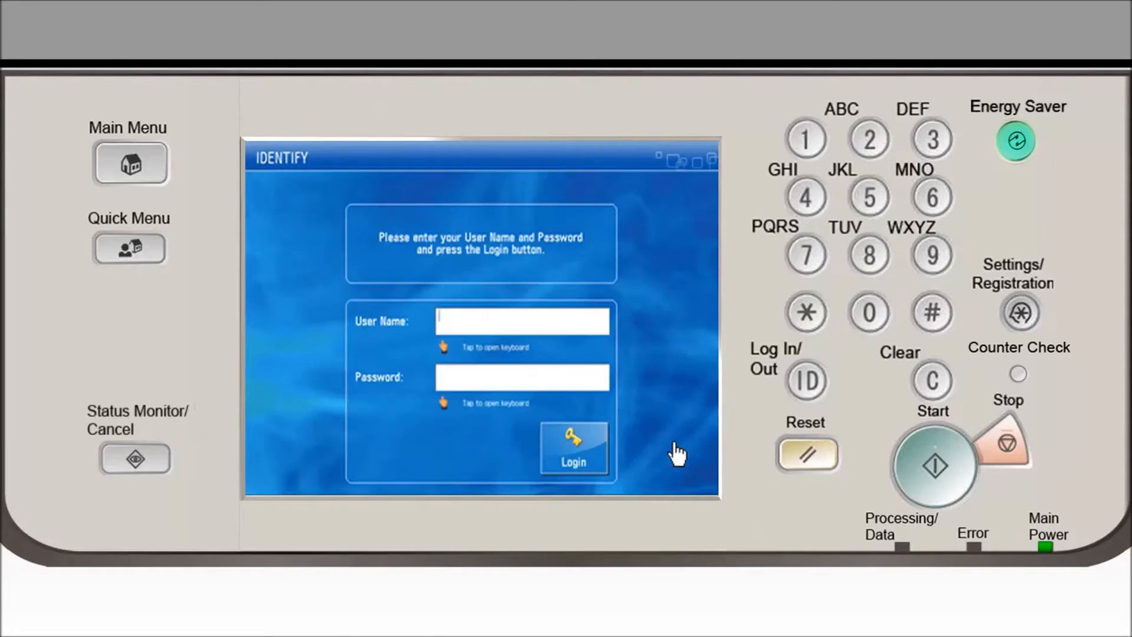
text(c73670)
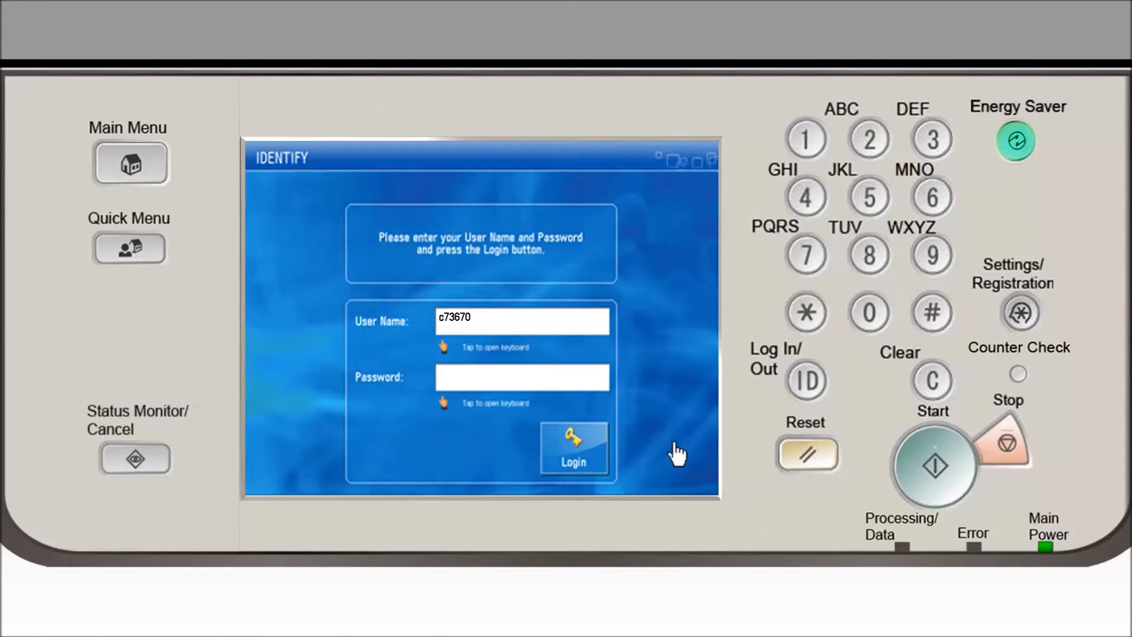
text(***)
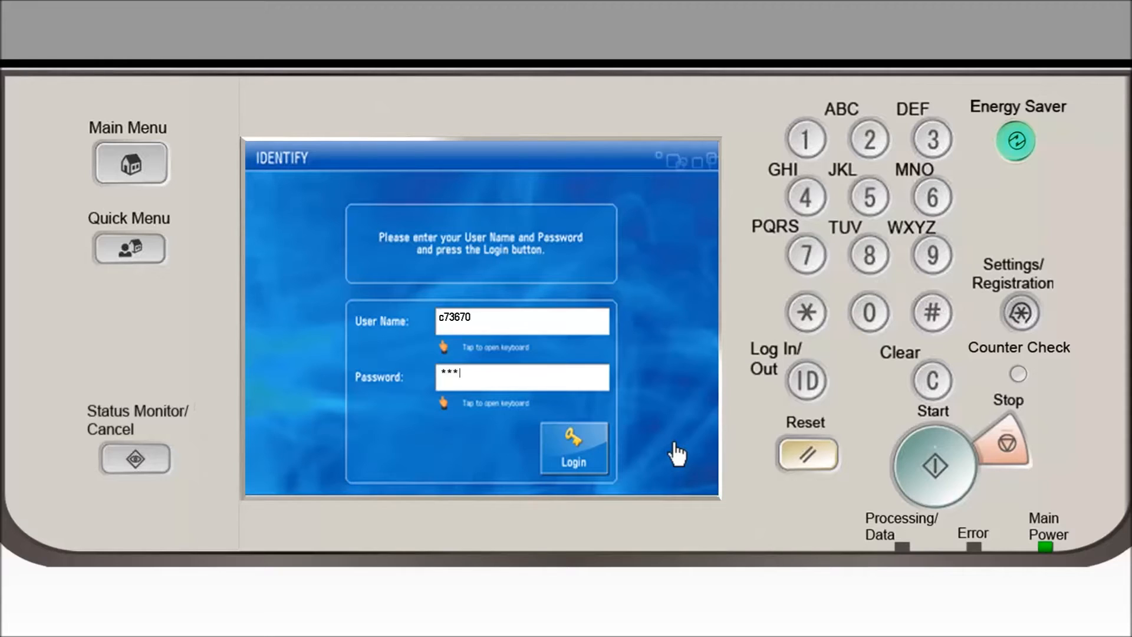